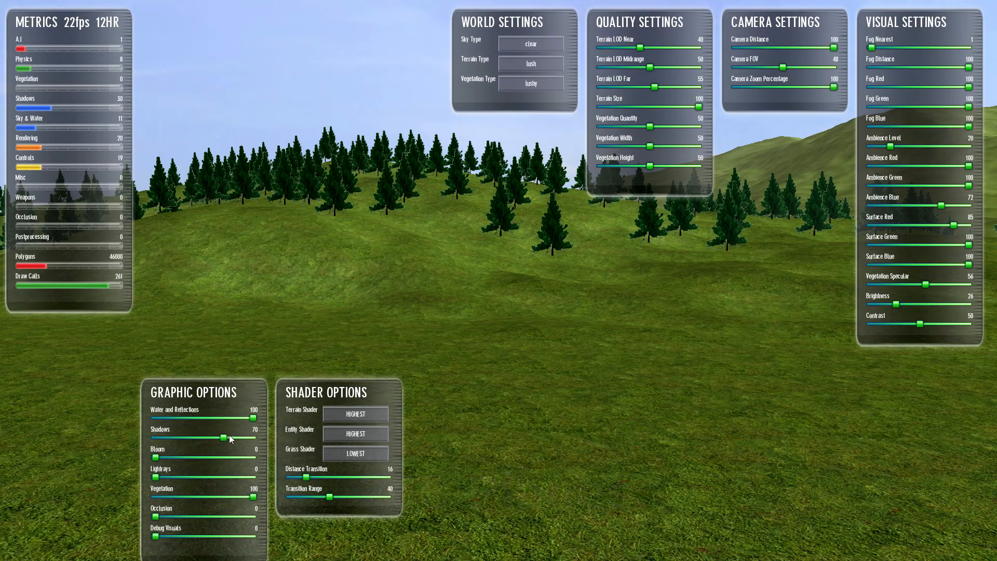
# Drag the Shadows slider fully left to 0 so the scene runs without shadows.
pyautogui.moveTo(222, 438); pyautogui.dragTo(189, 438)
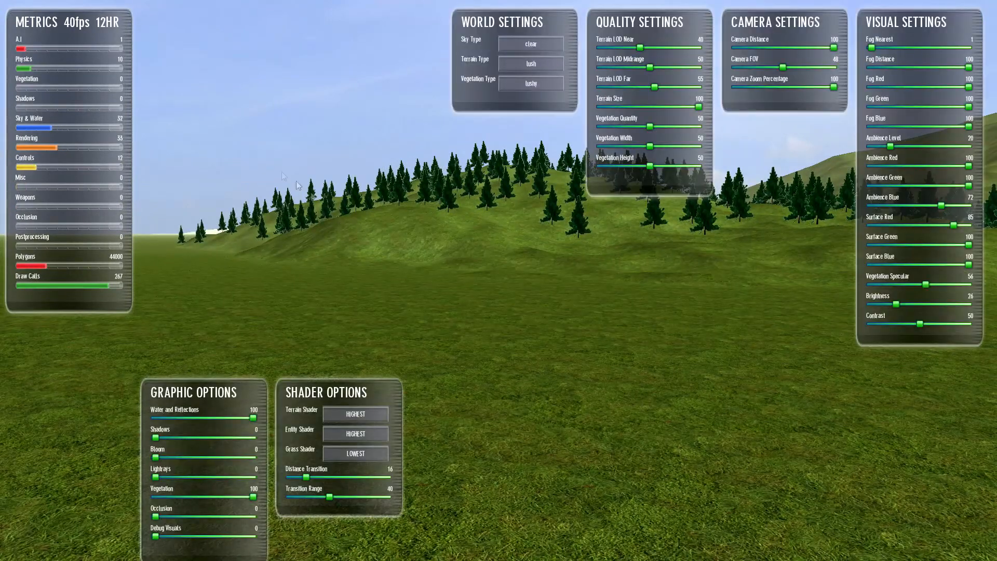
# Set the Terrain Shader and Entity Shader quality dropdowns to LOWEST.
pyautogui.click(355, 413)
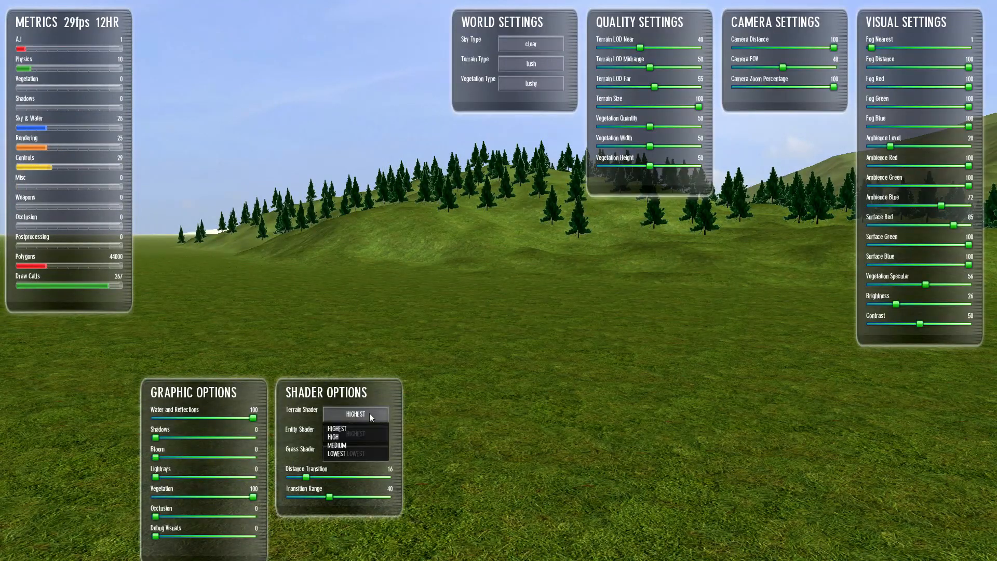
pyautogui.click(336, 454)
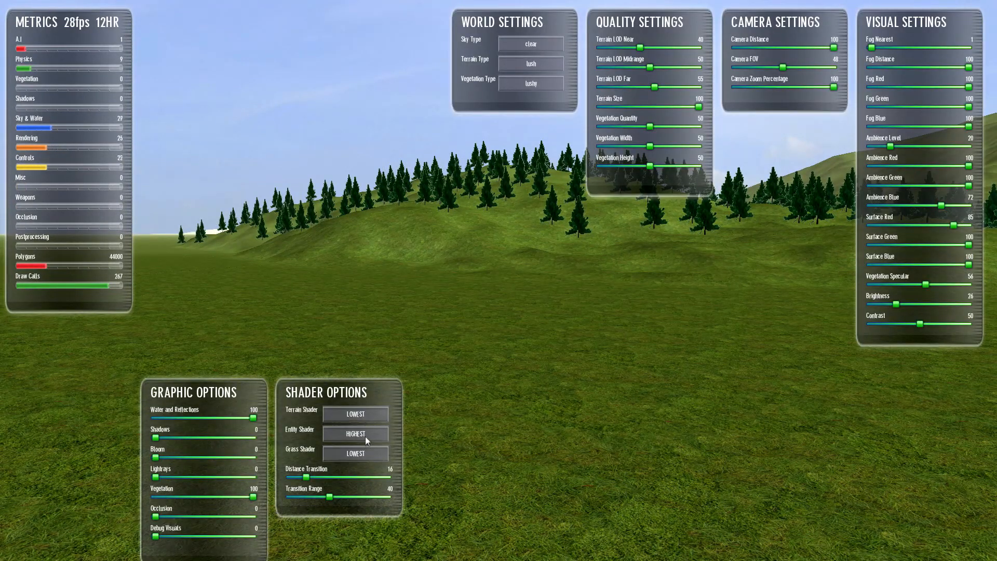
pyautogui.click(355, 434)
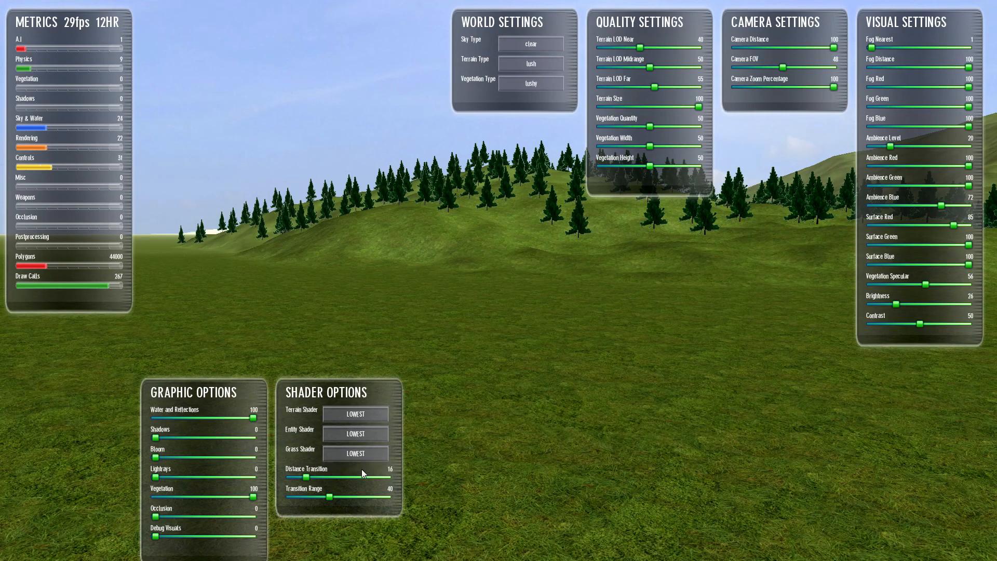